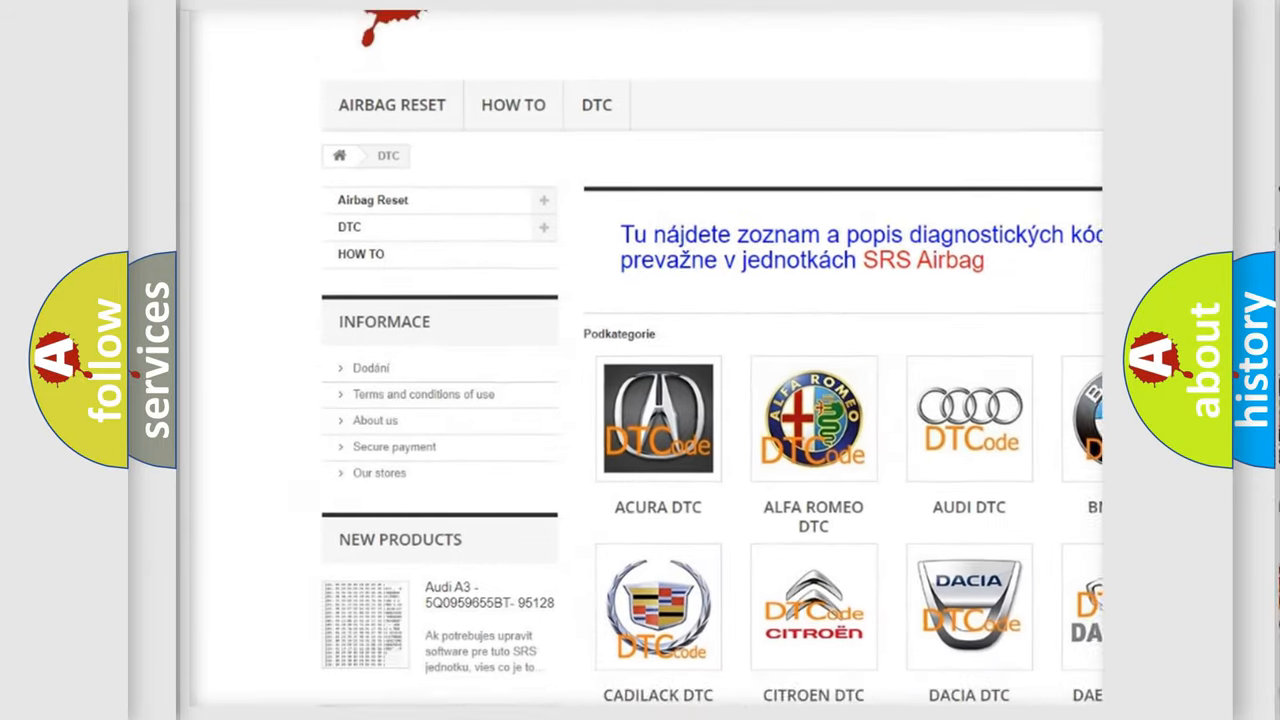
pyautogui.scroll(-3)
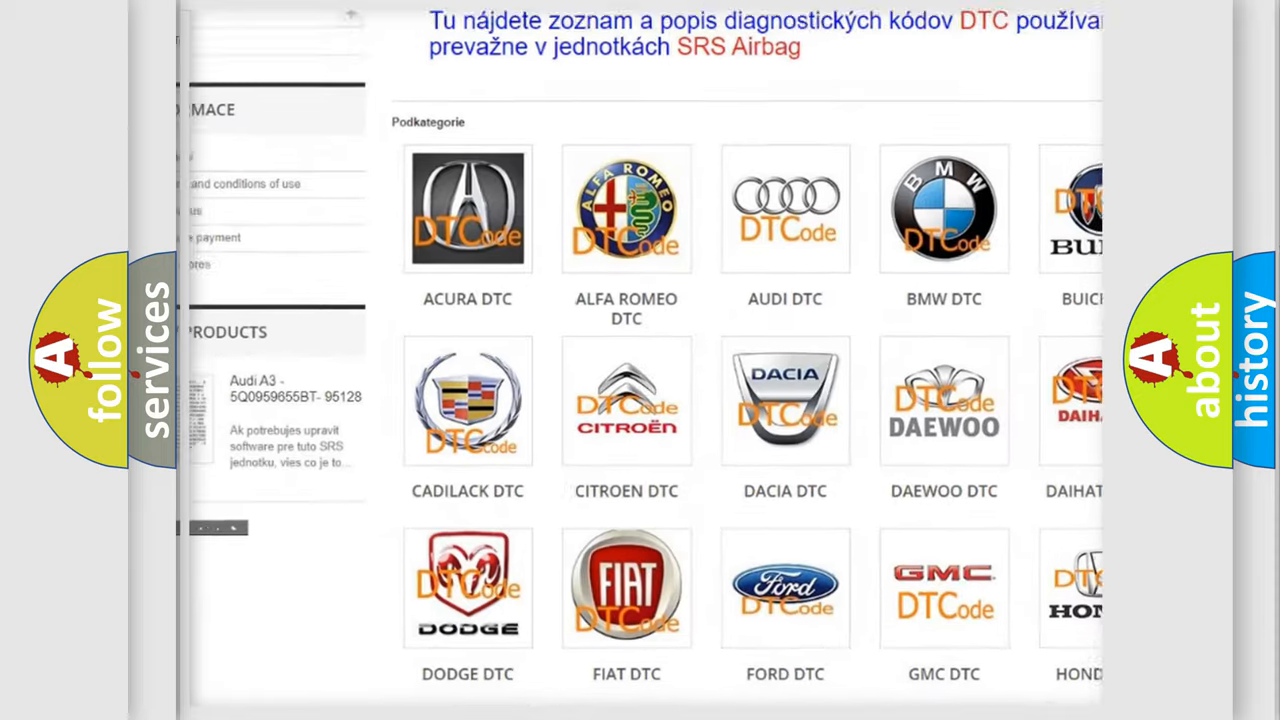
pyautogui.scroll(-3)
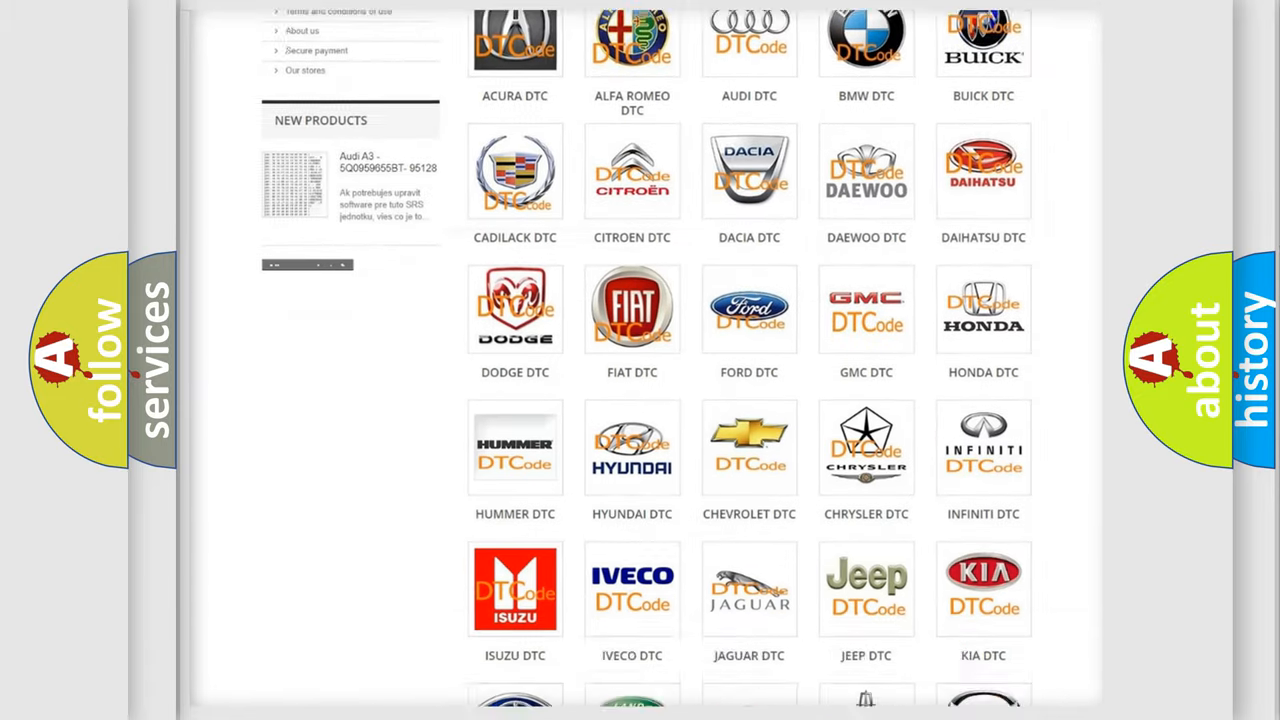
pyautogui.scroll(-3)
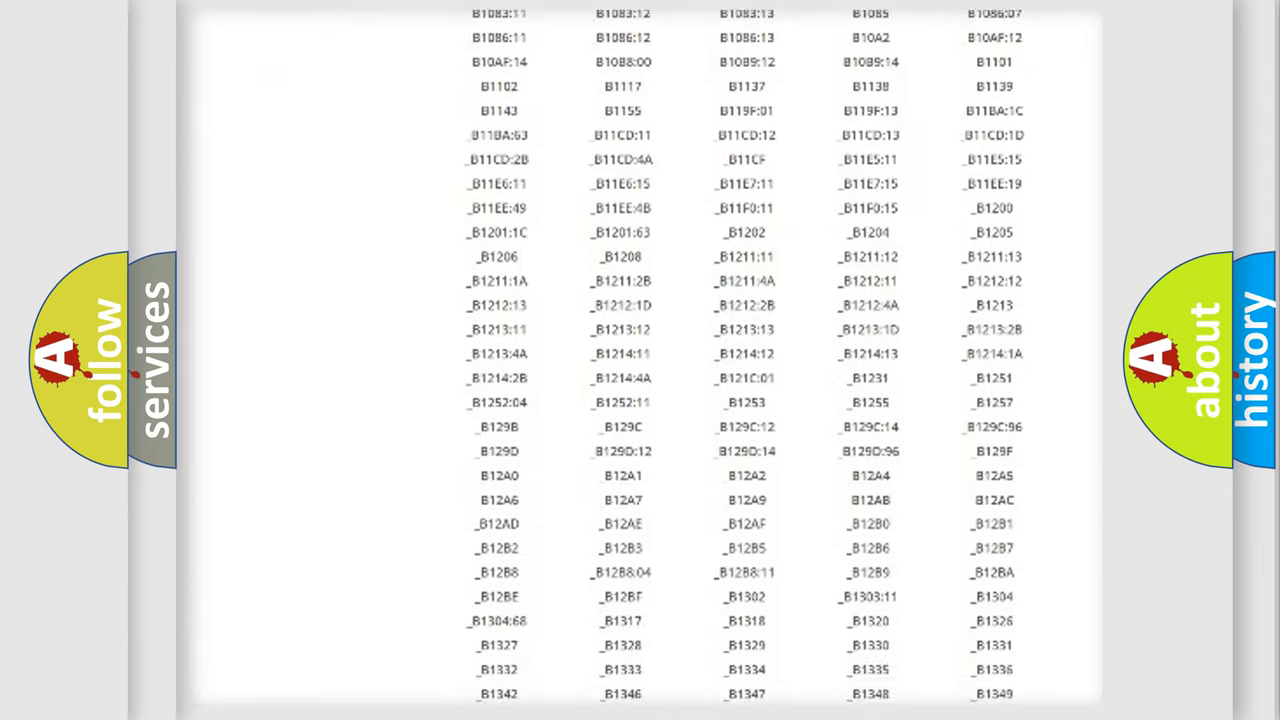
pyautogui.scroll(-3)
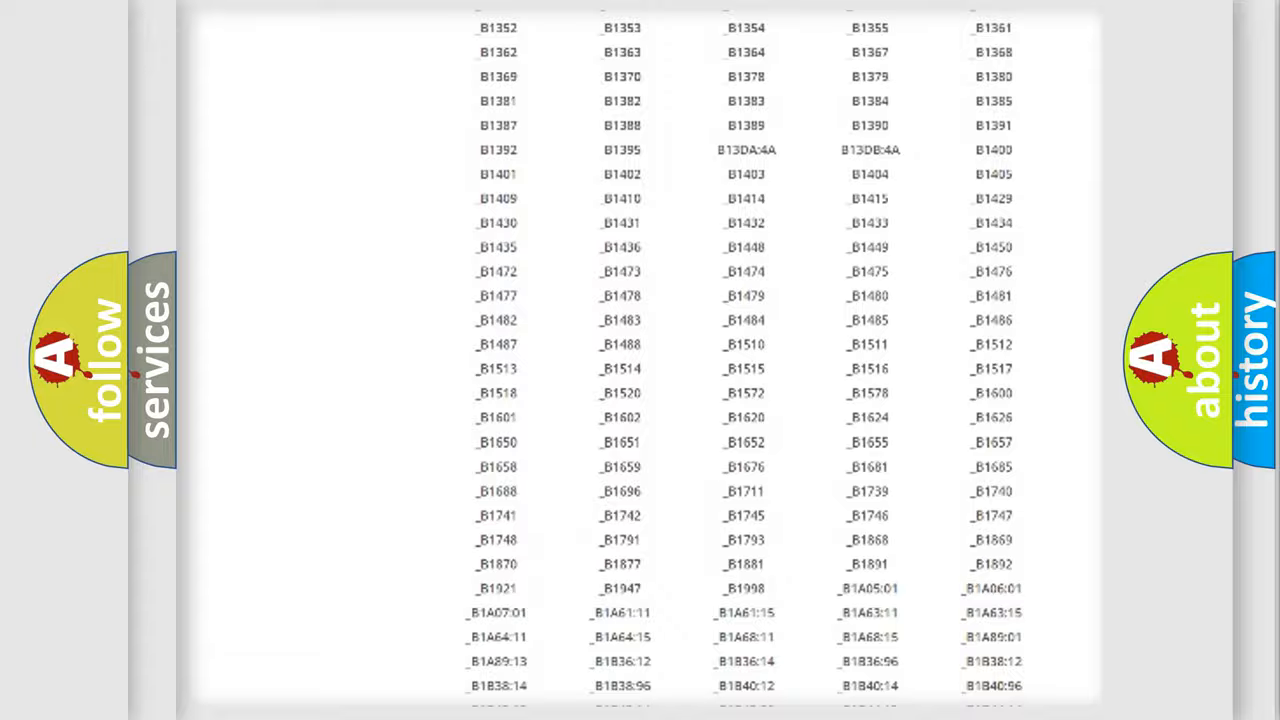